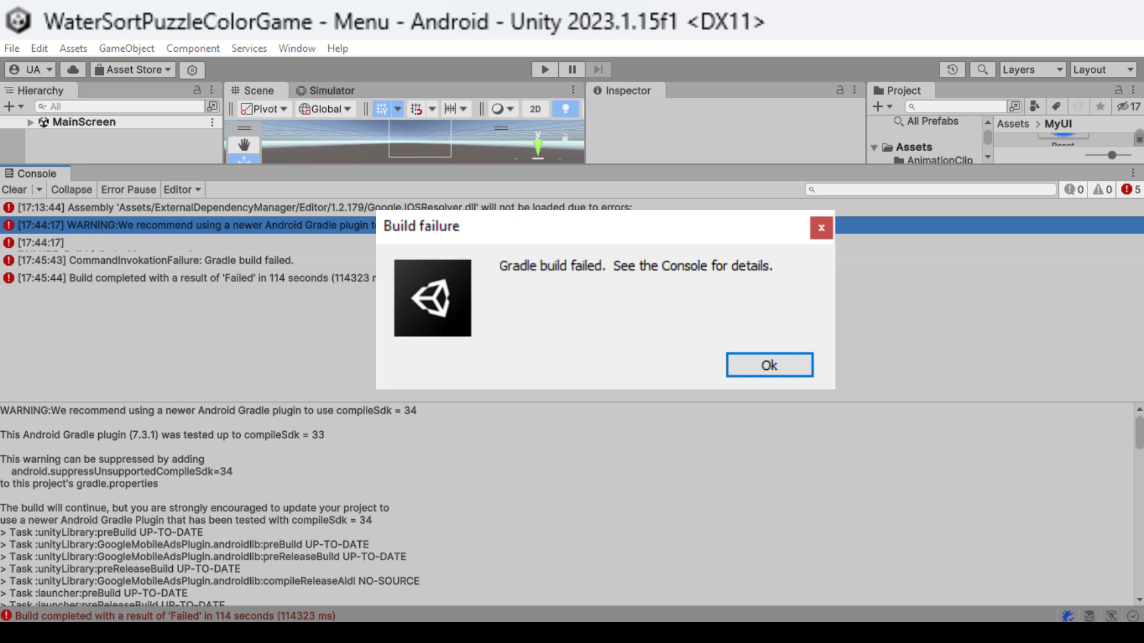
Step: Dismiss the Gradle build failure dialog with Ok
left_click(769, 364)
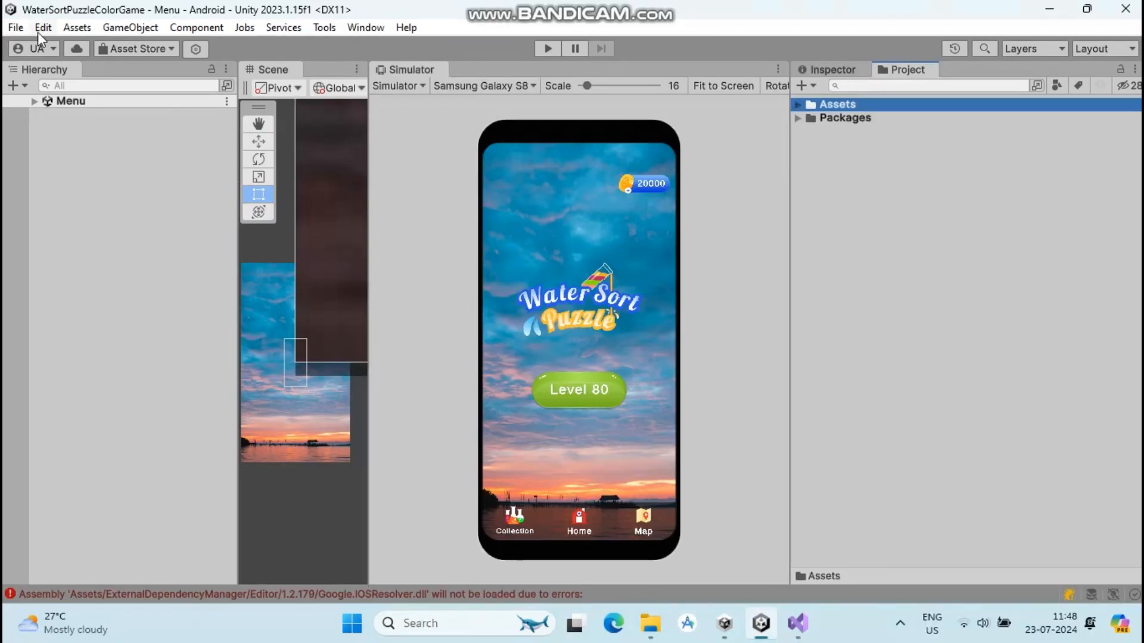
Step: Bring up Edit > Preferences to reach the External Tools page
left_click(42, 27)
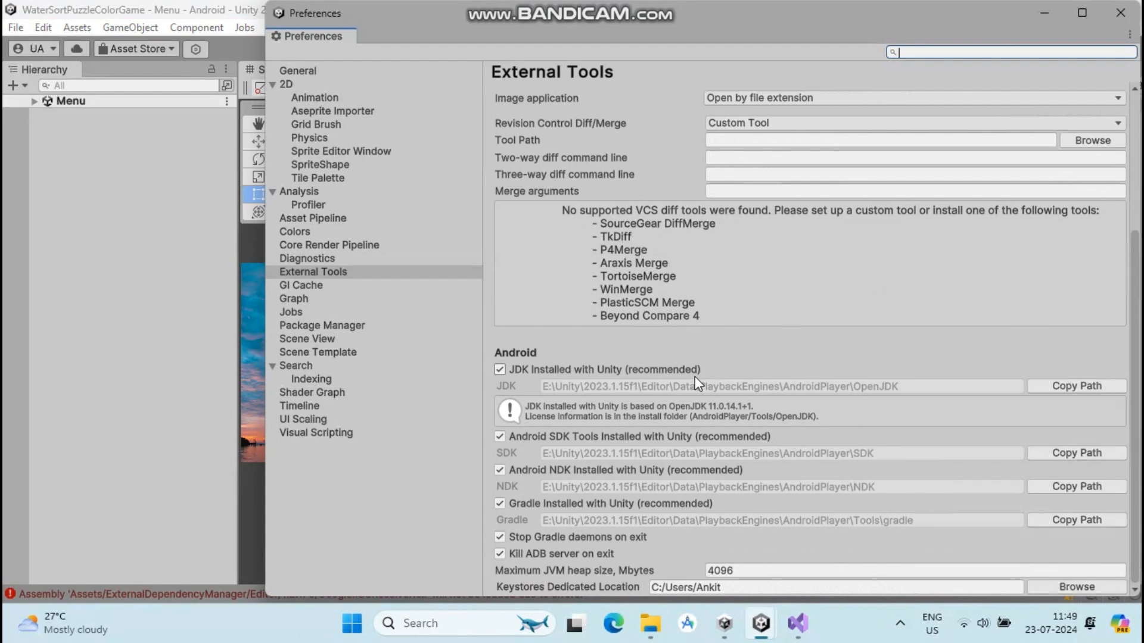
mouse_move(723, 479)
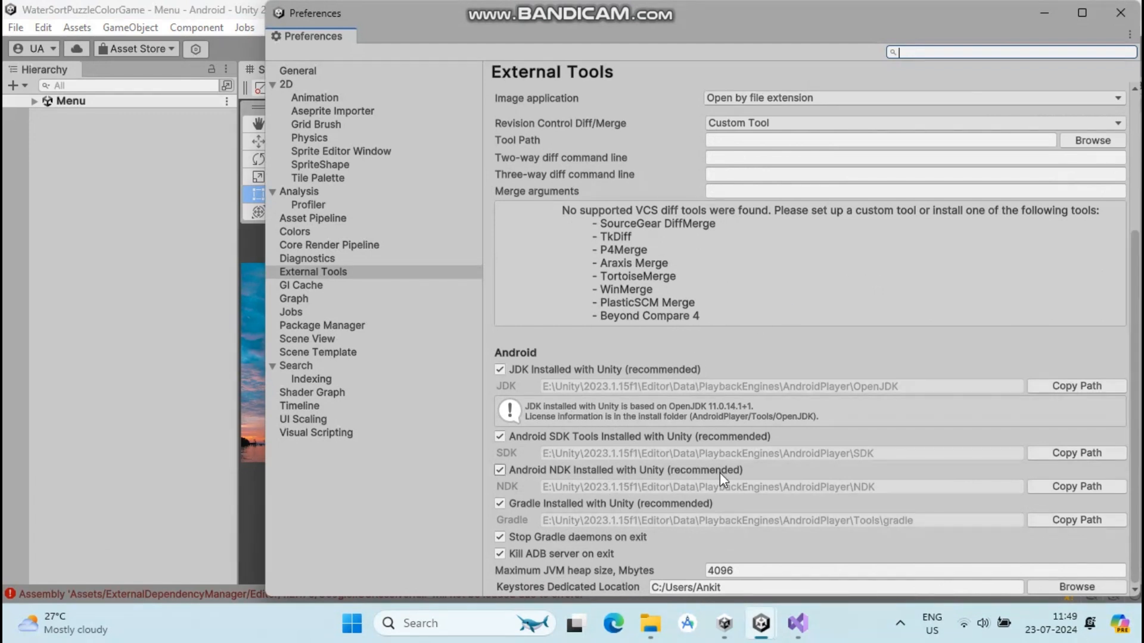
mouse_move(934, 469)
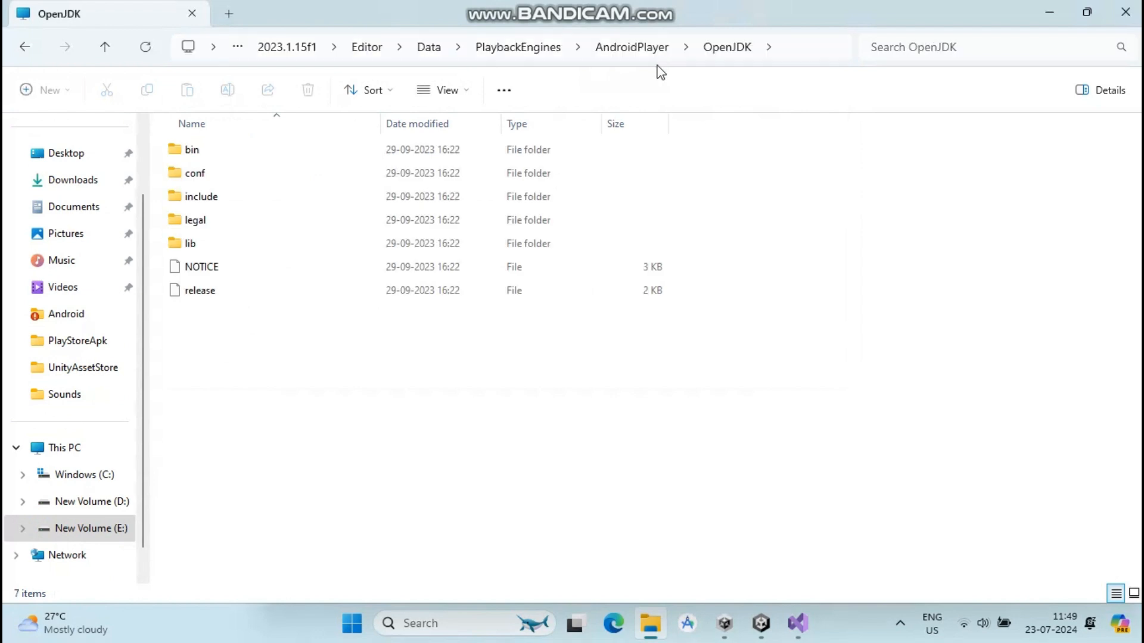
Step: Inspect the bundled OpenJDK bin, SDK platforms and Tools/gradle folders in File Explorer
left_click(199, 156)
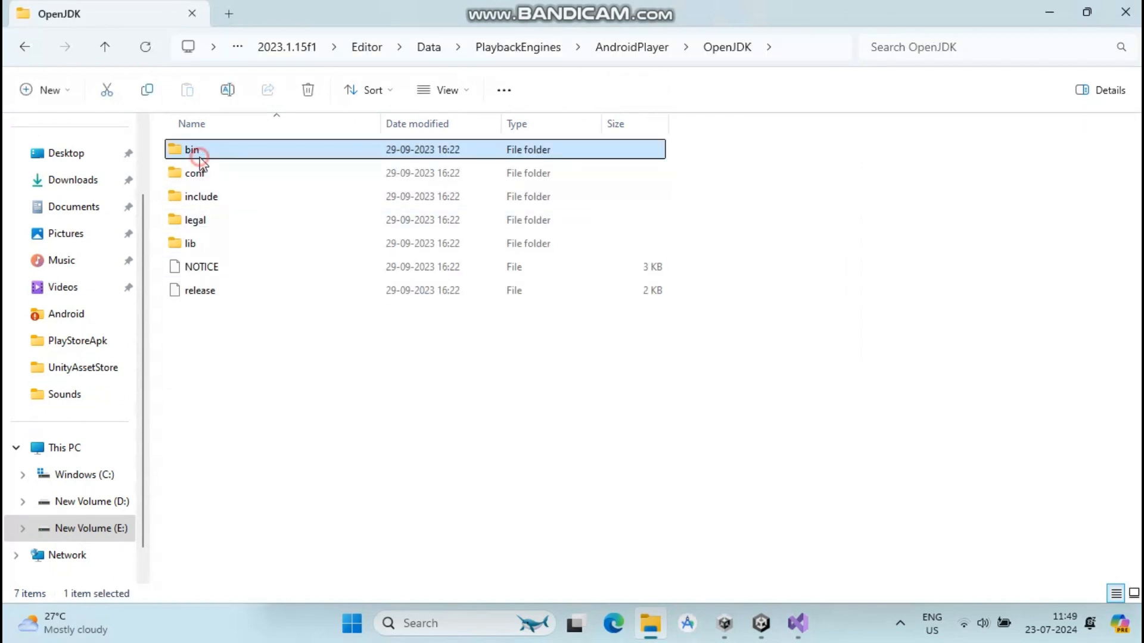
double_click(190, 150)
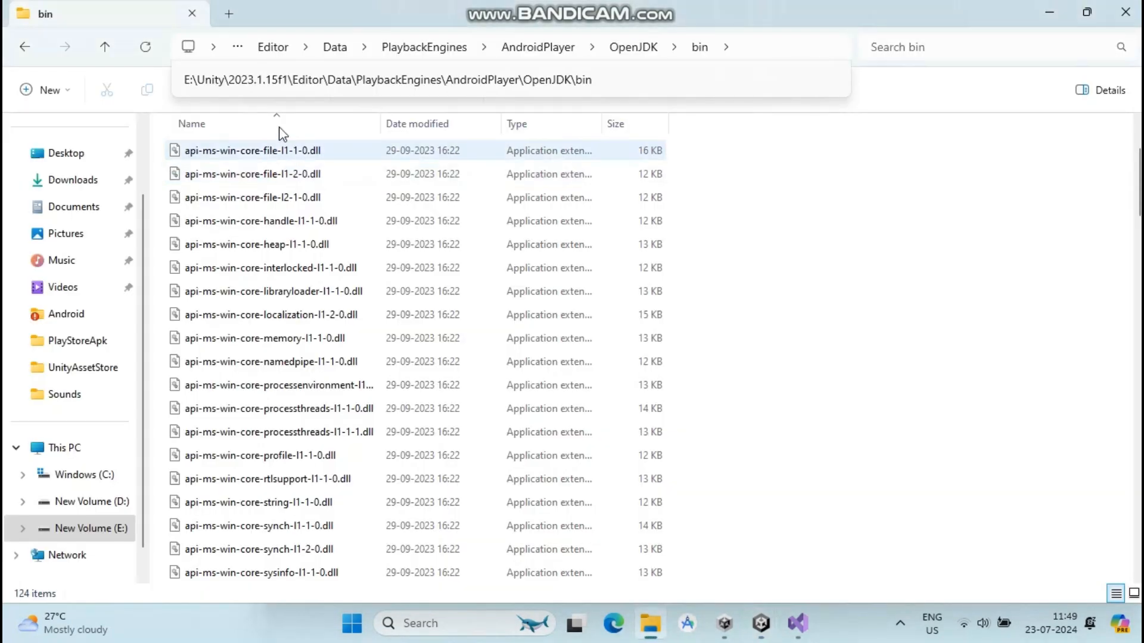
left_click(498, 46)
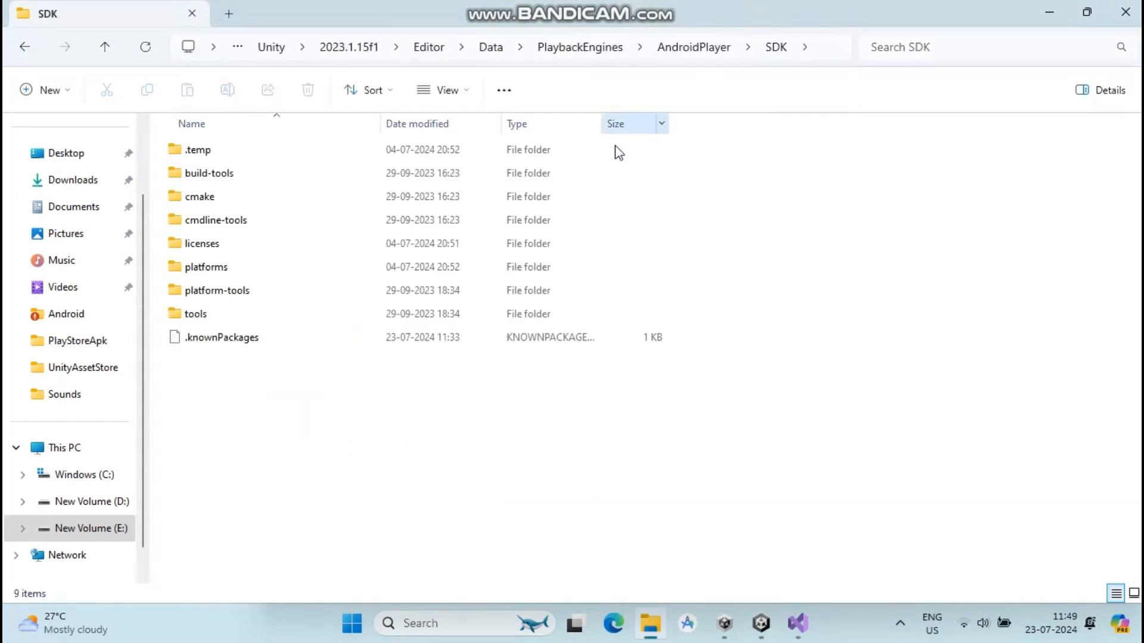
double_click(205, 267)
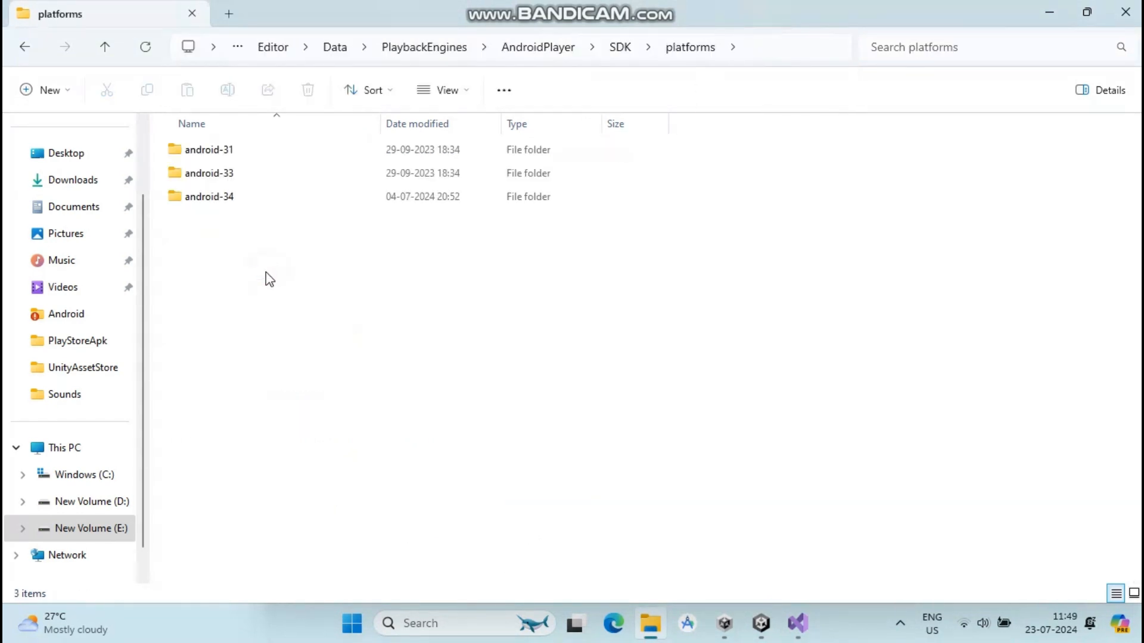
left_click(207, 197)
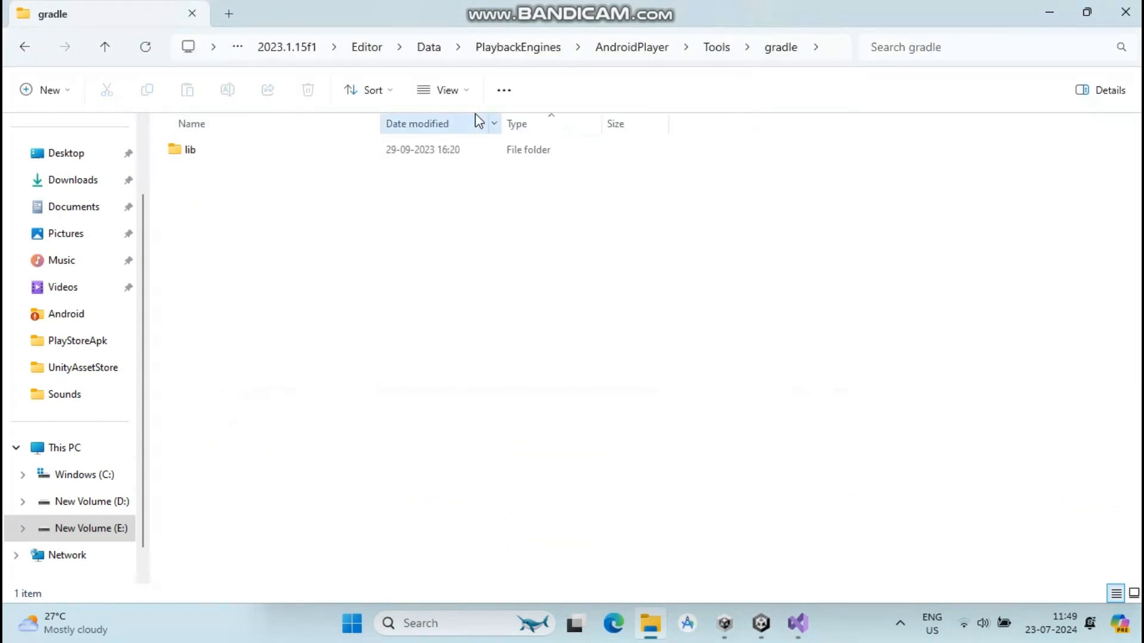
double_click(188, 150)
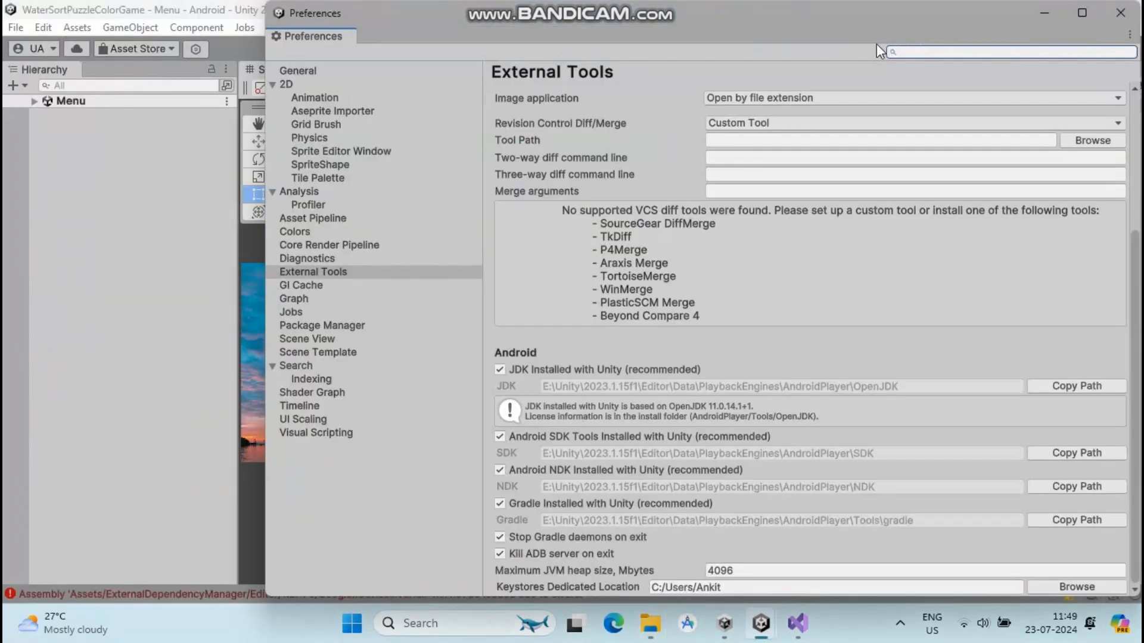
Step: Close Preferences and navigate the Project window to Assets/Plugins/Android
left_click(1099, 17)
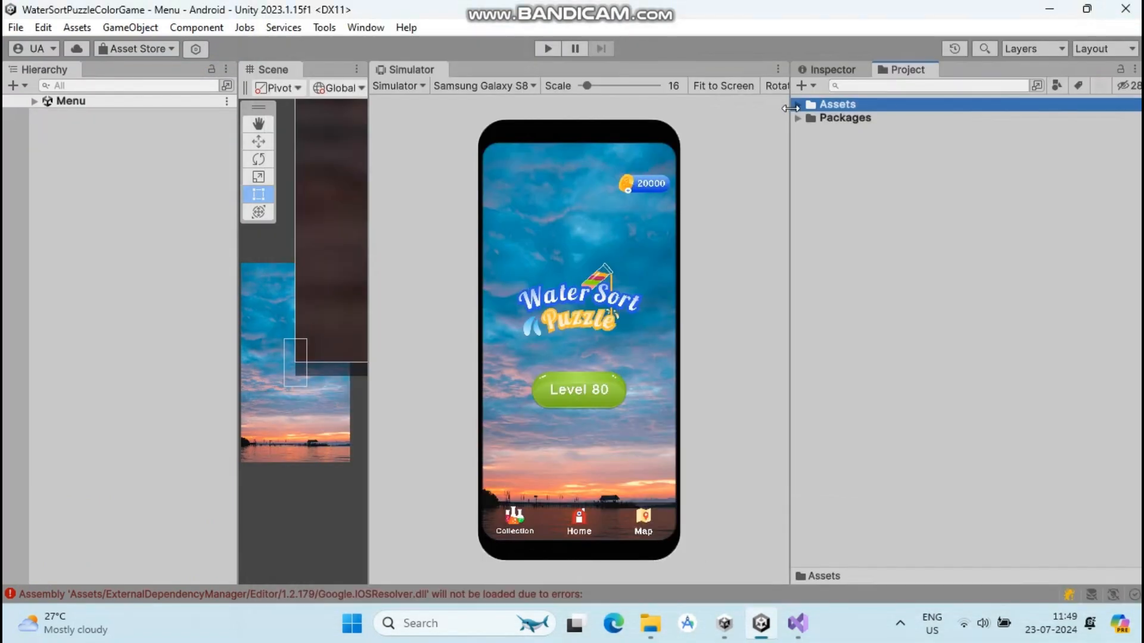
left_click(798, 104)
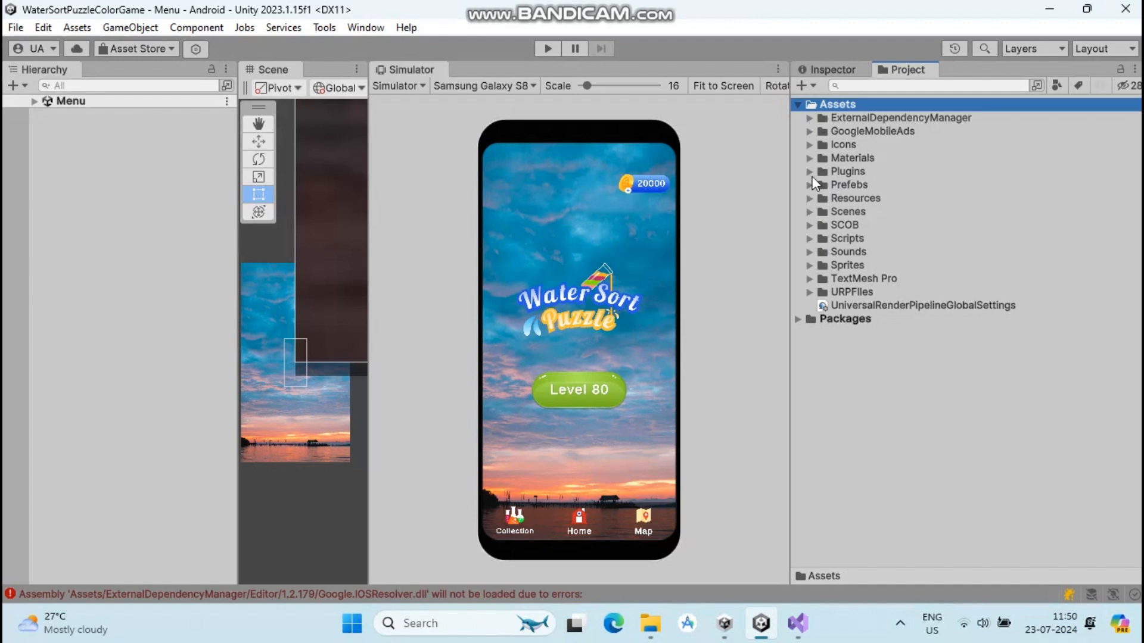
left_click(810, 171)
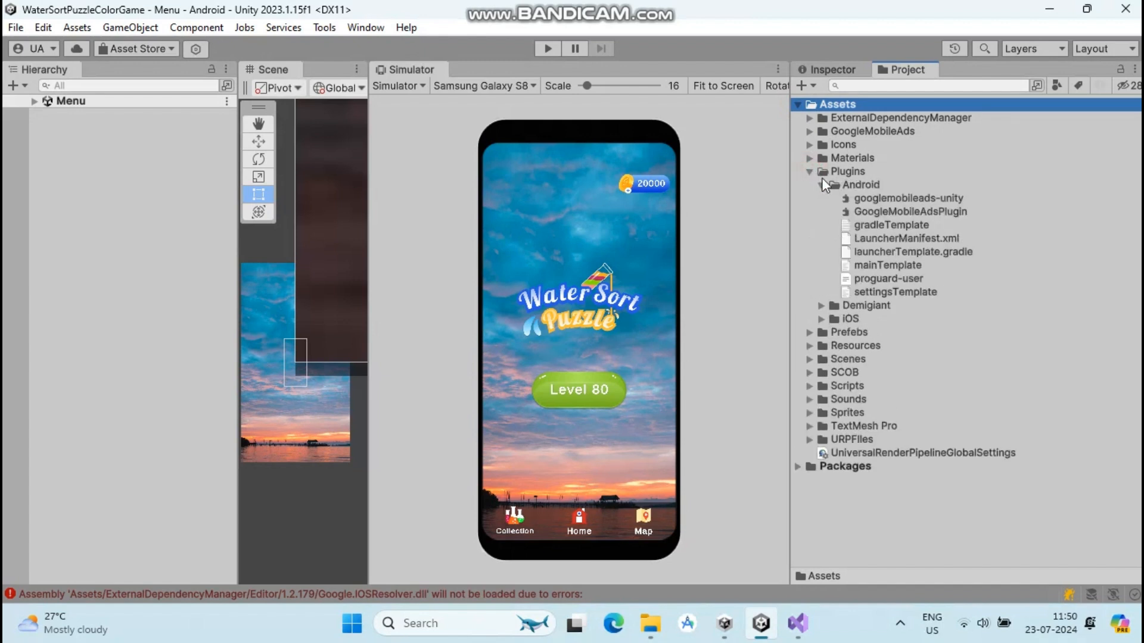
left_click(859, 185)
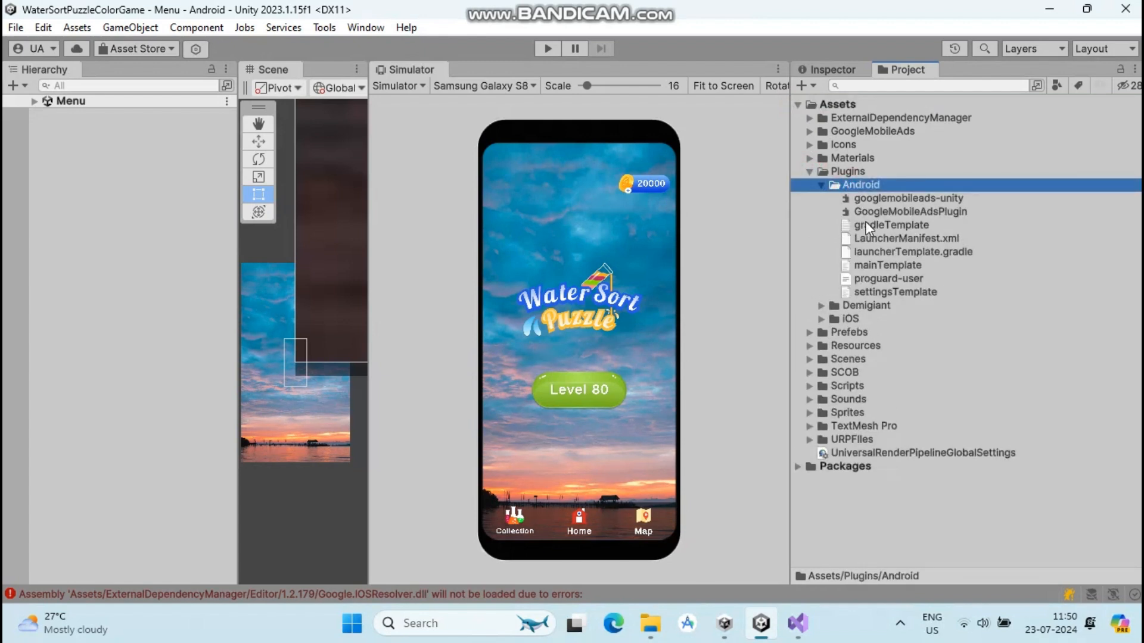
Step: Delete the gradle, launcher, main and settings template files from Plugins/Android
left_click(891, 223)
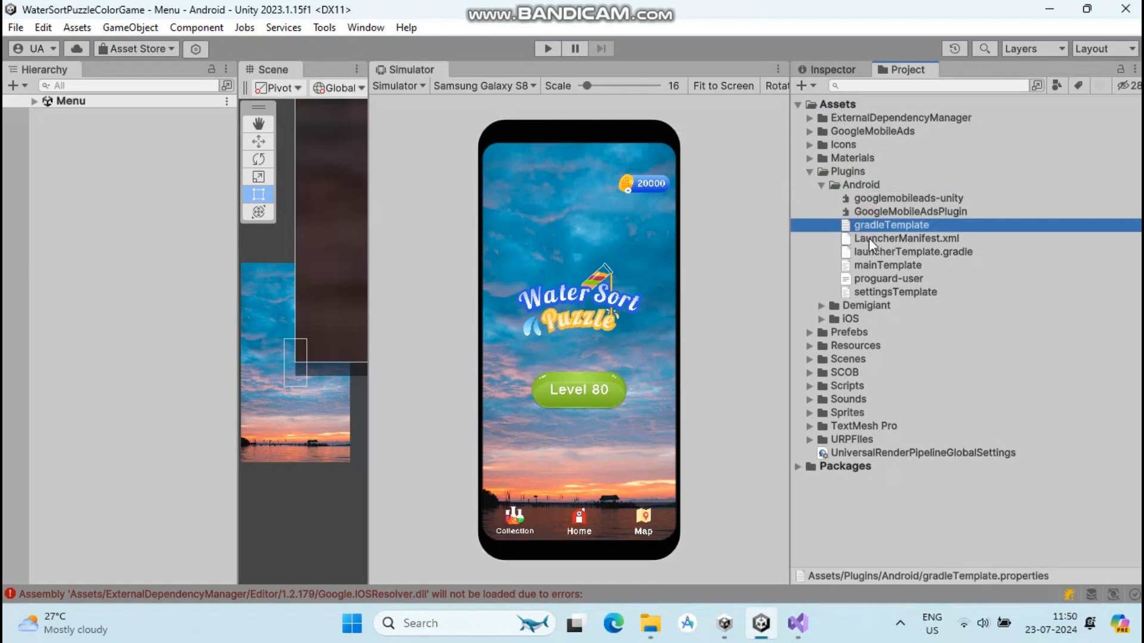
left_click(912, 252)
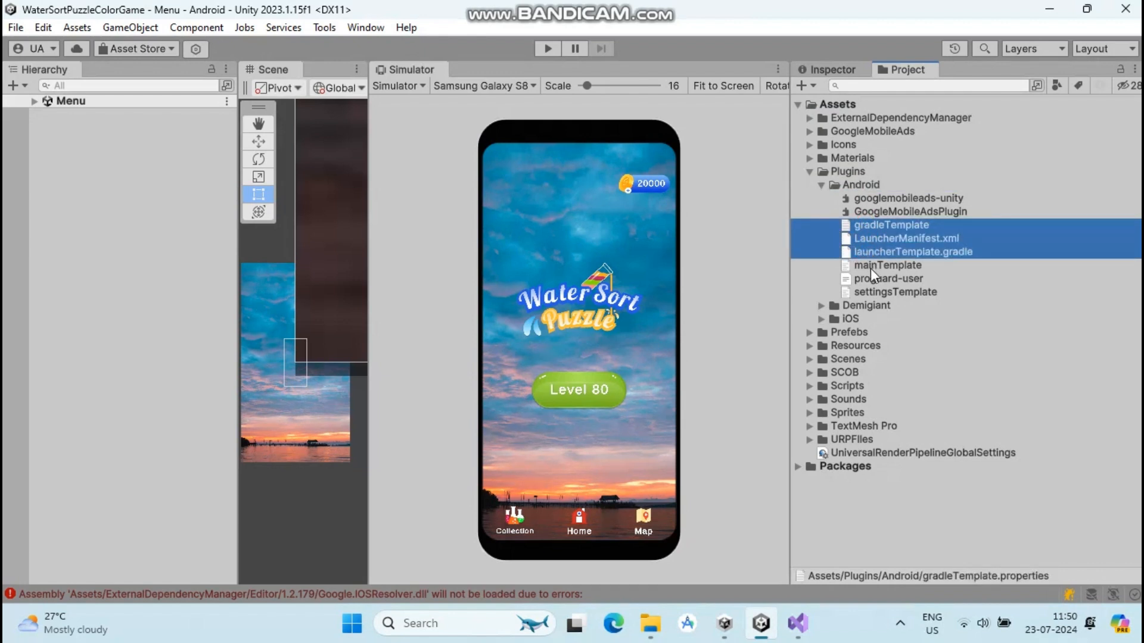
left_click(895, 292)
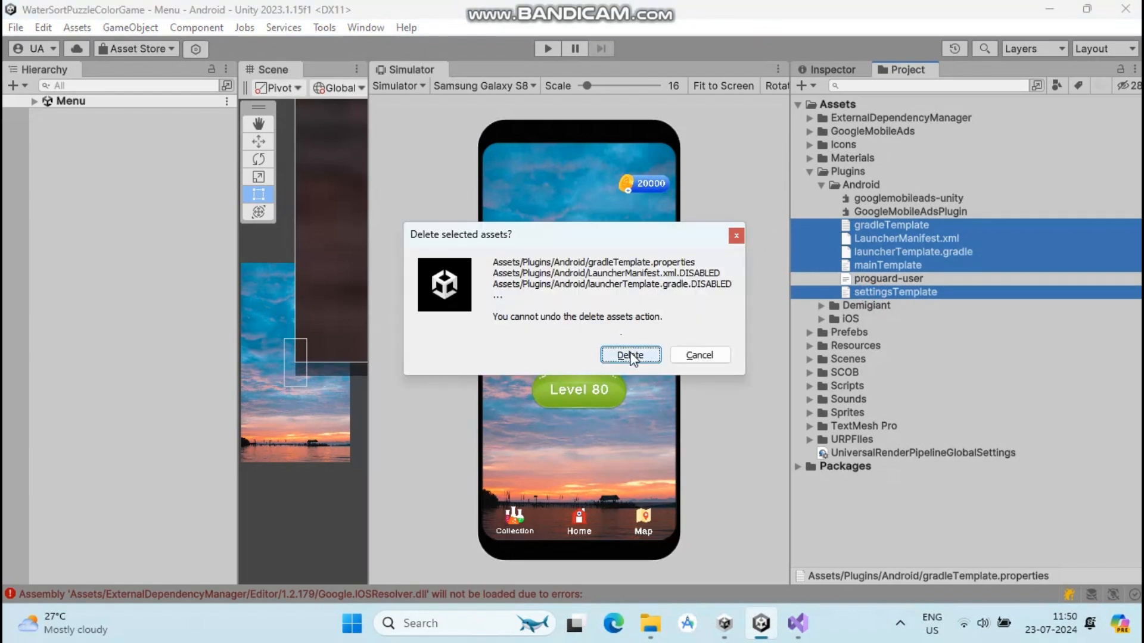
left_click(631, 355)
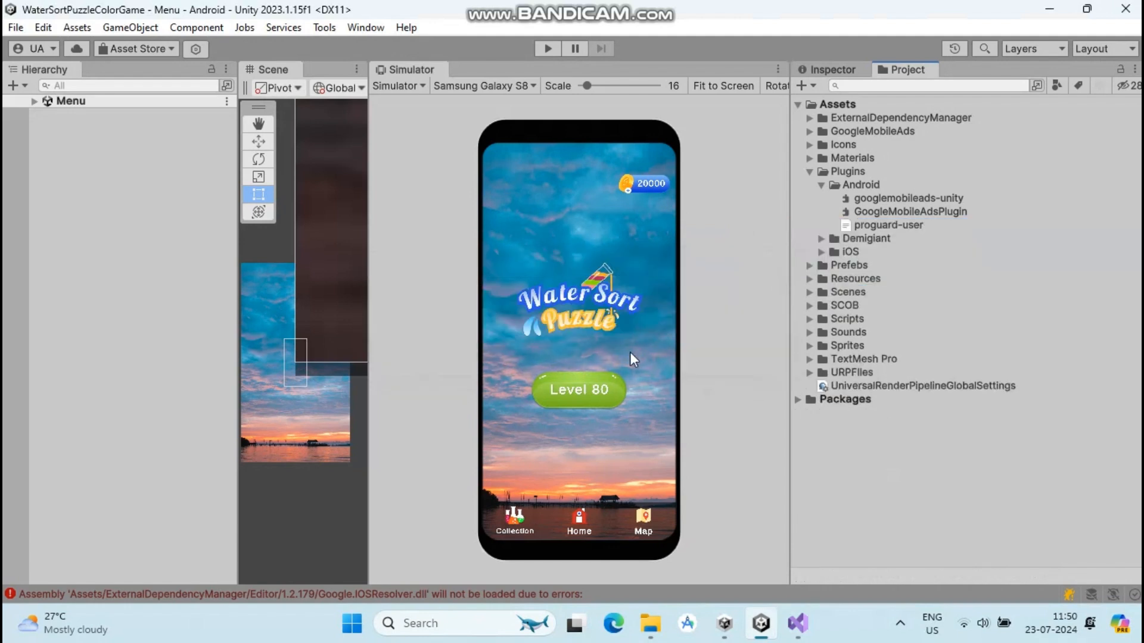
left_click(12, 27)
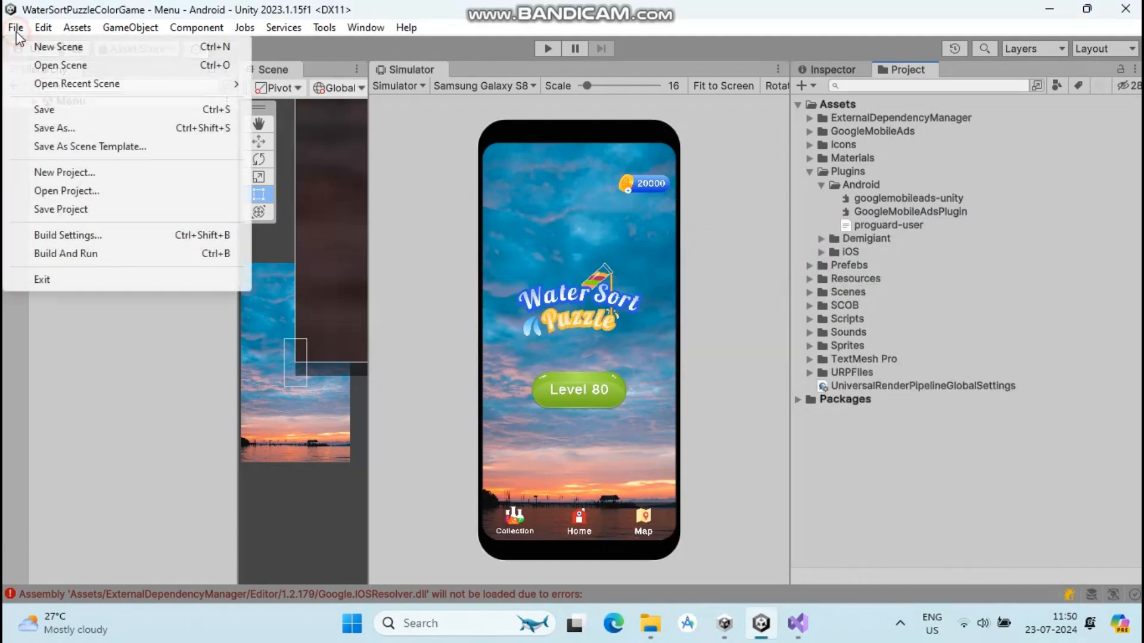
Step: Enable Custom Main Gradle, Gradle Properties and Gradle Settings templates in Android Publishing Settings
left_click(66, 235)
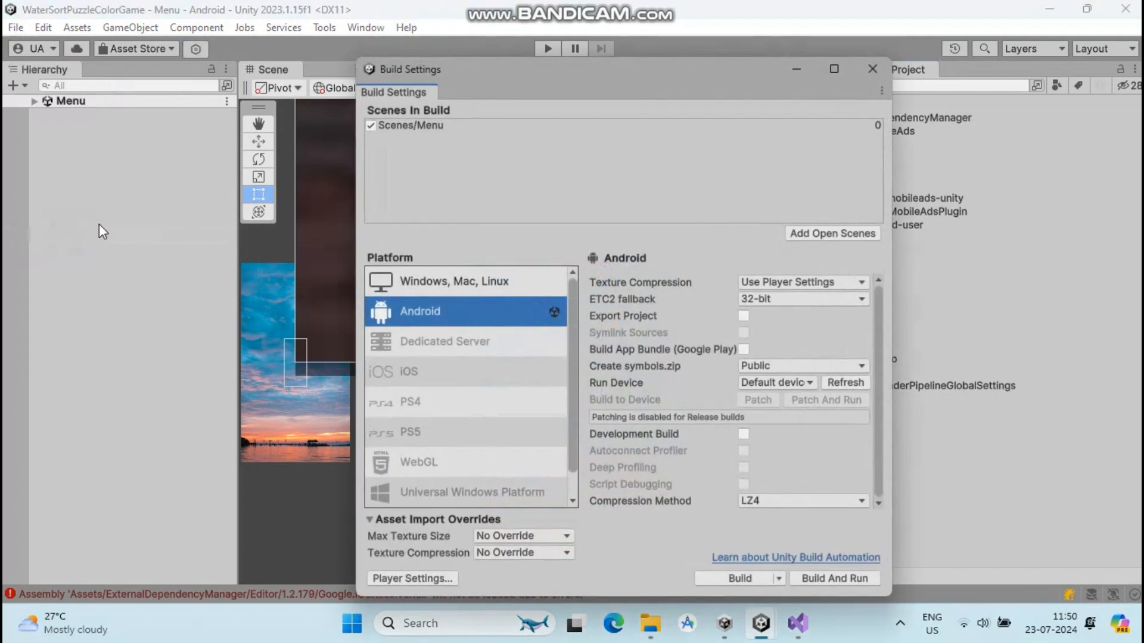
left_click(412, 579)
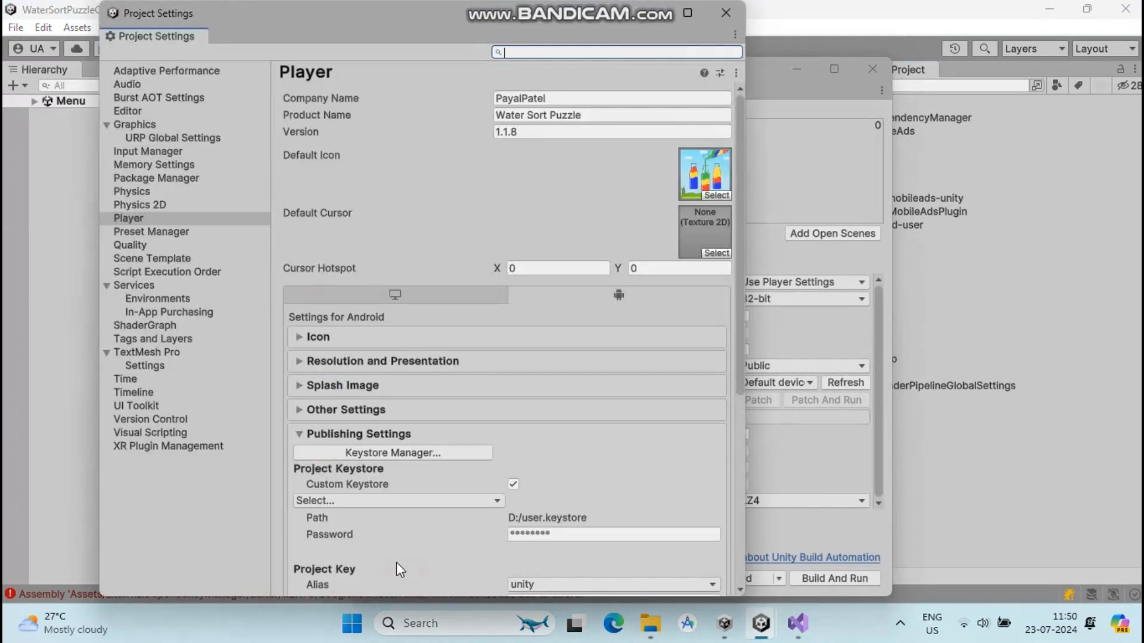
scroll("down", 3)
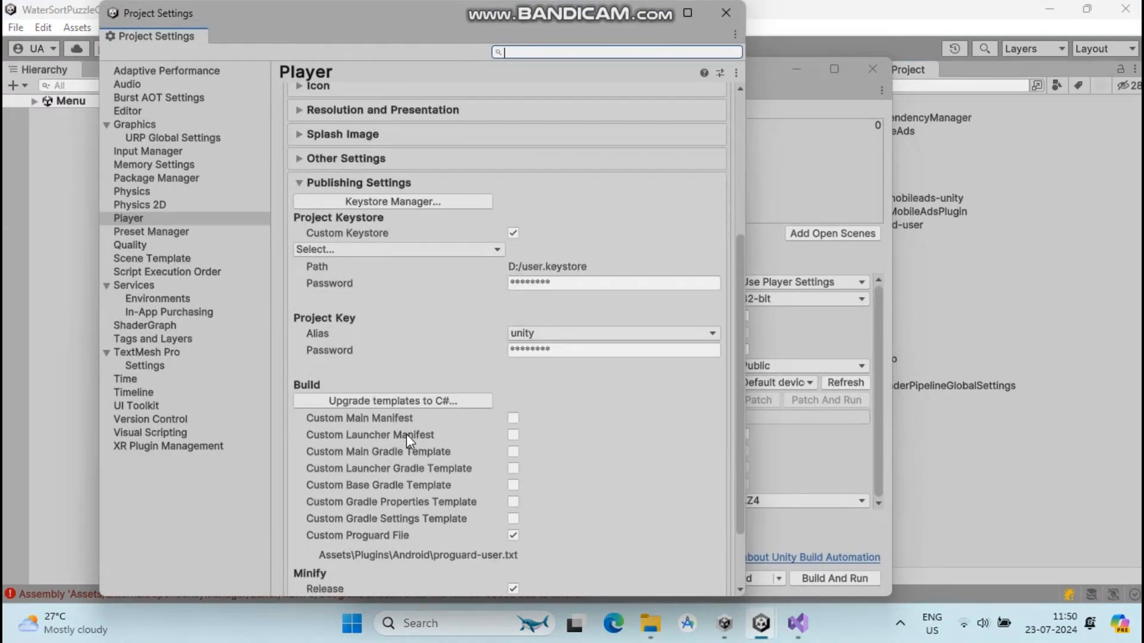
scroll("down", 3)
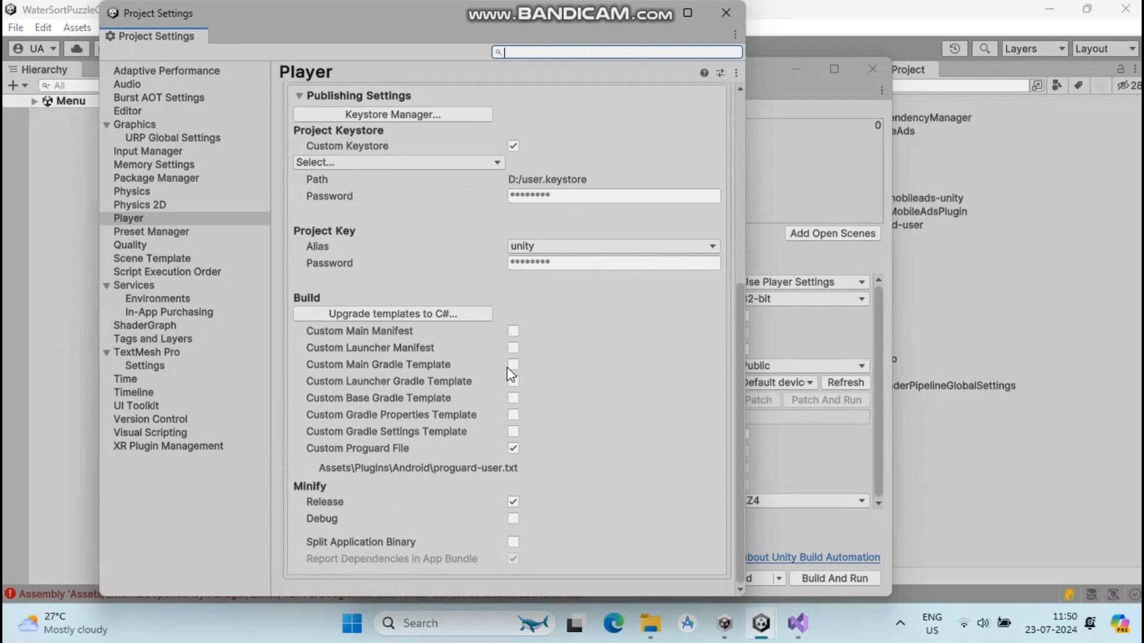
left_click(513, 364)
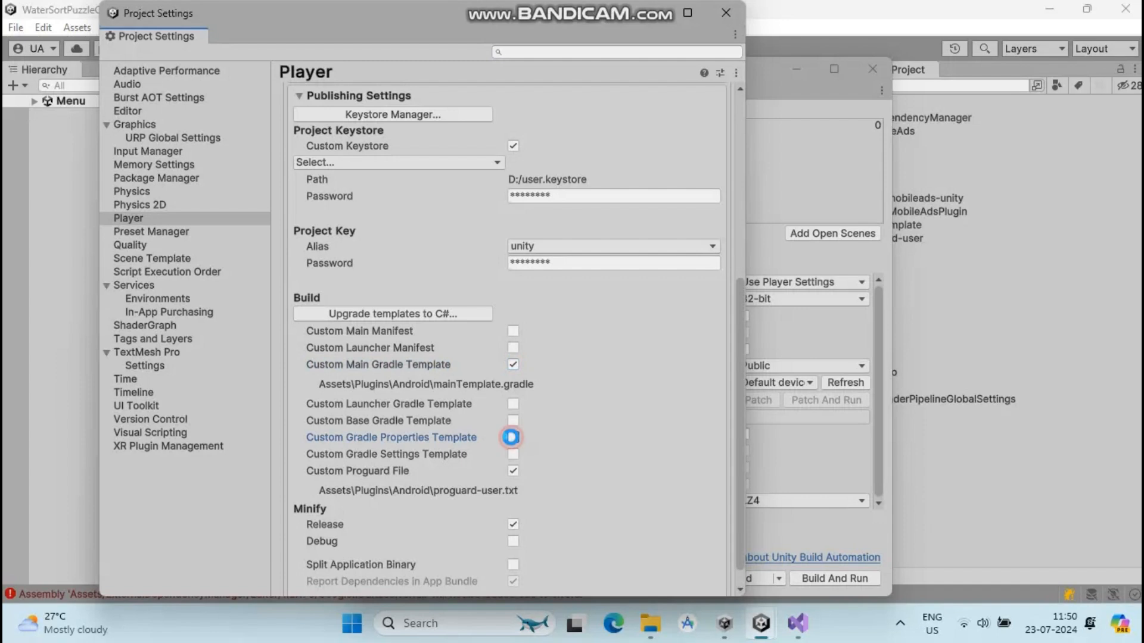
left_click(512, 437)
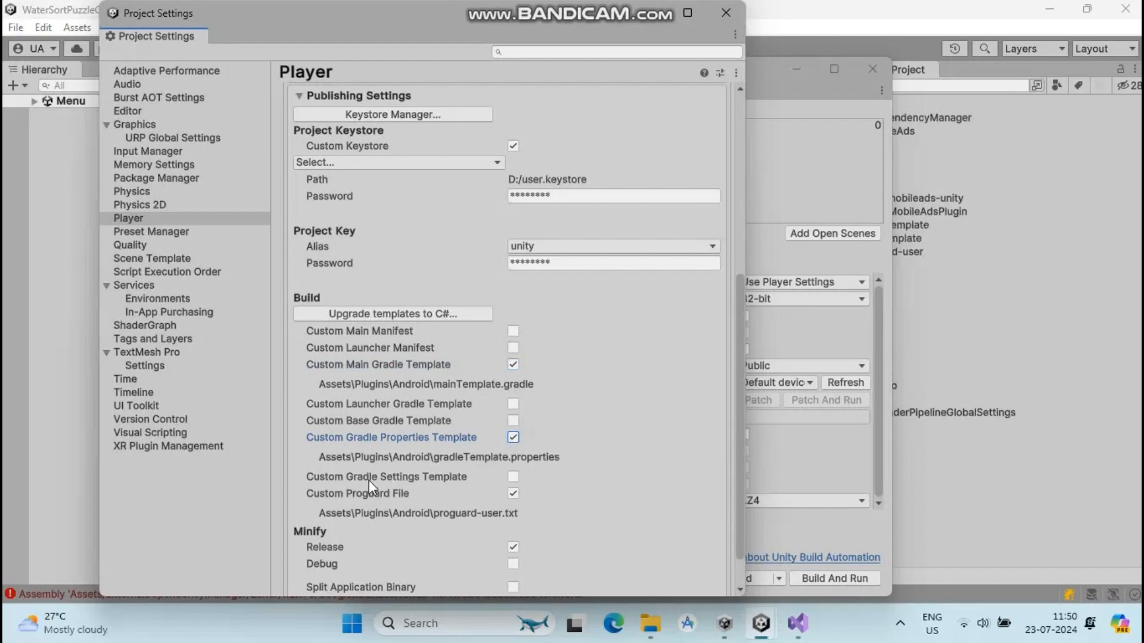
left_click(512, 477)
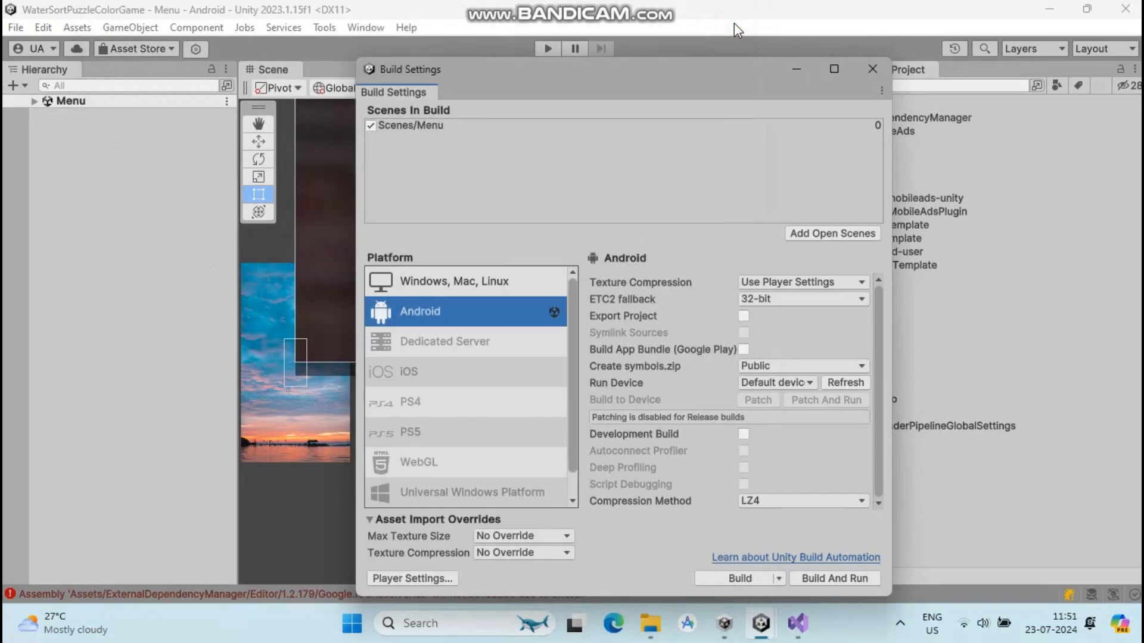
mouse_move(760, 77)
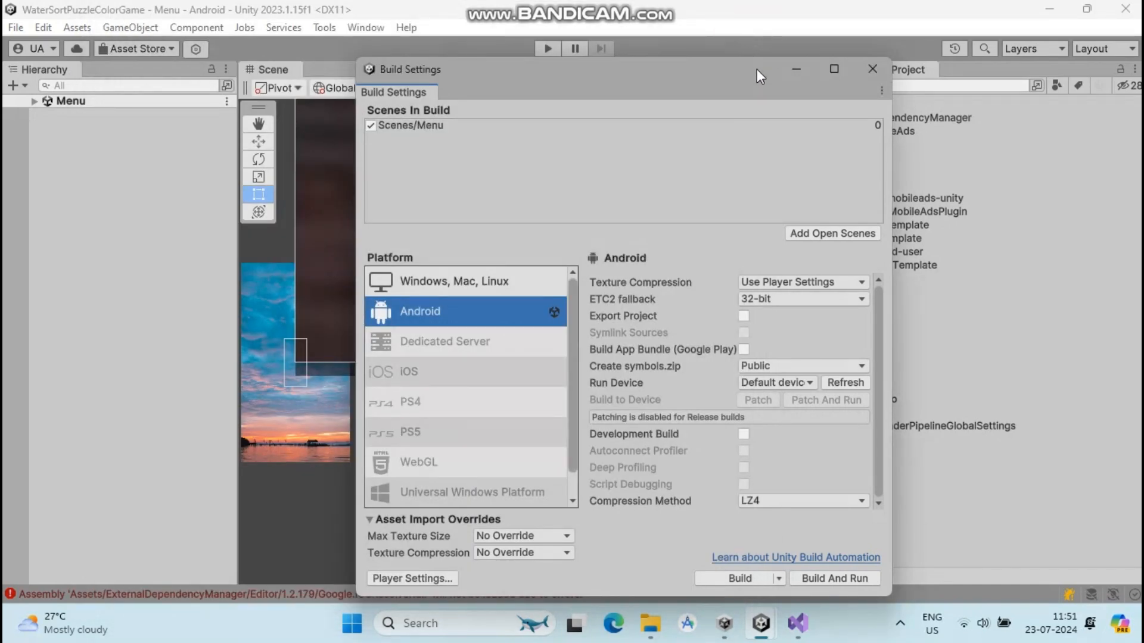
left_click(872, 69)
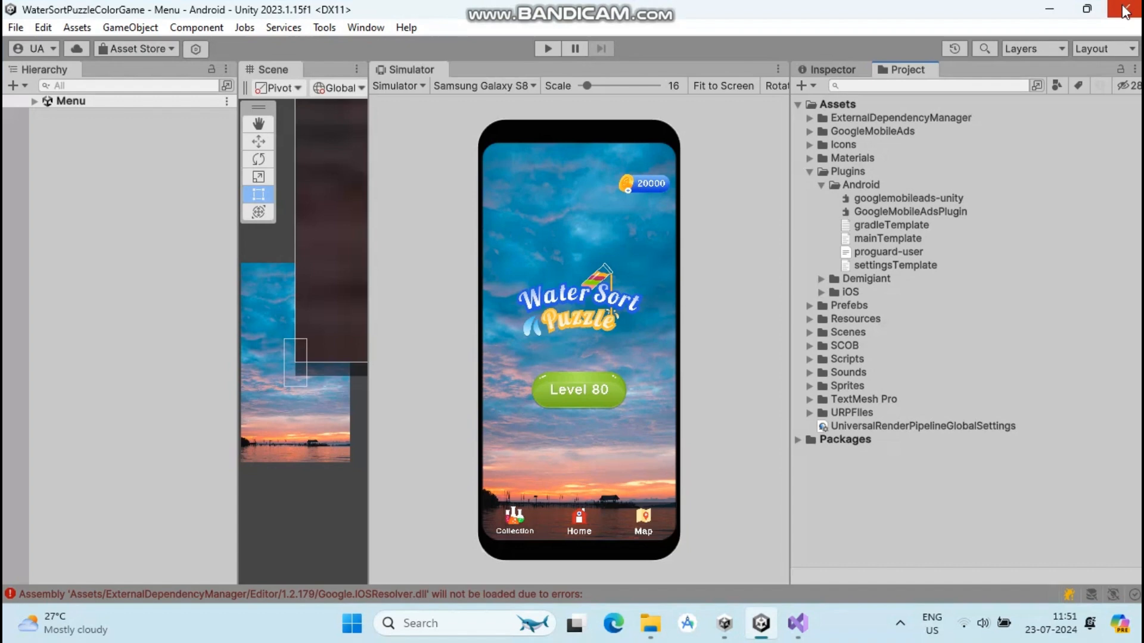
mouse_move(736, 577)
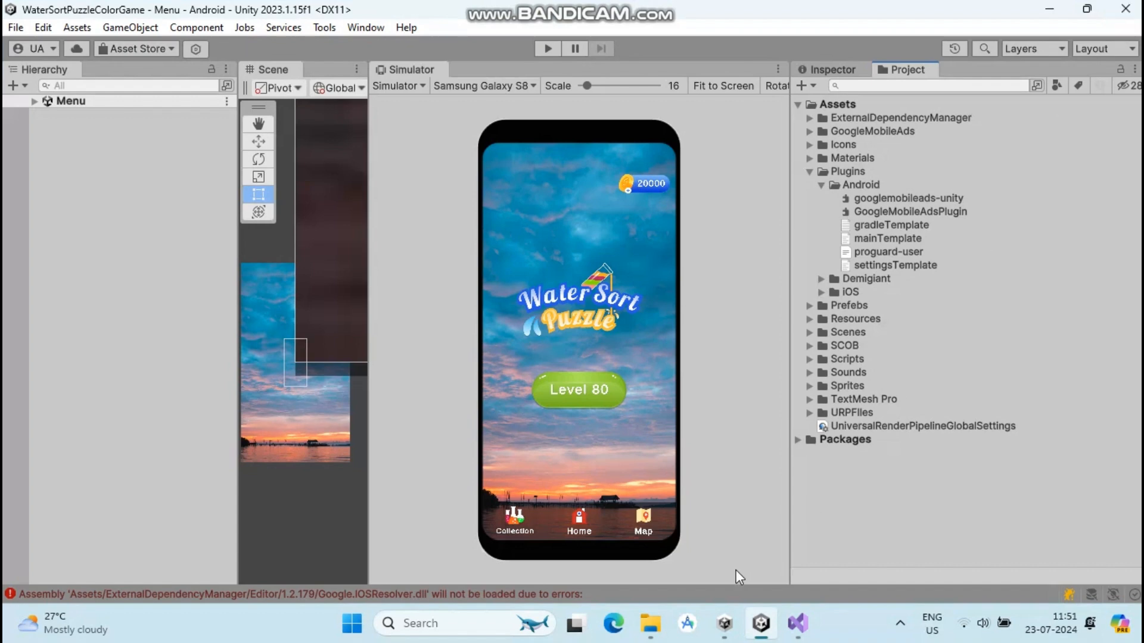
Step: Run Android Resolver > Force Resolve so dependency resolution succeeds
left_click(649, 622)
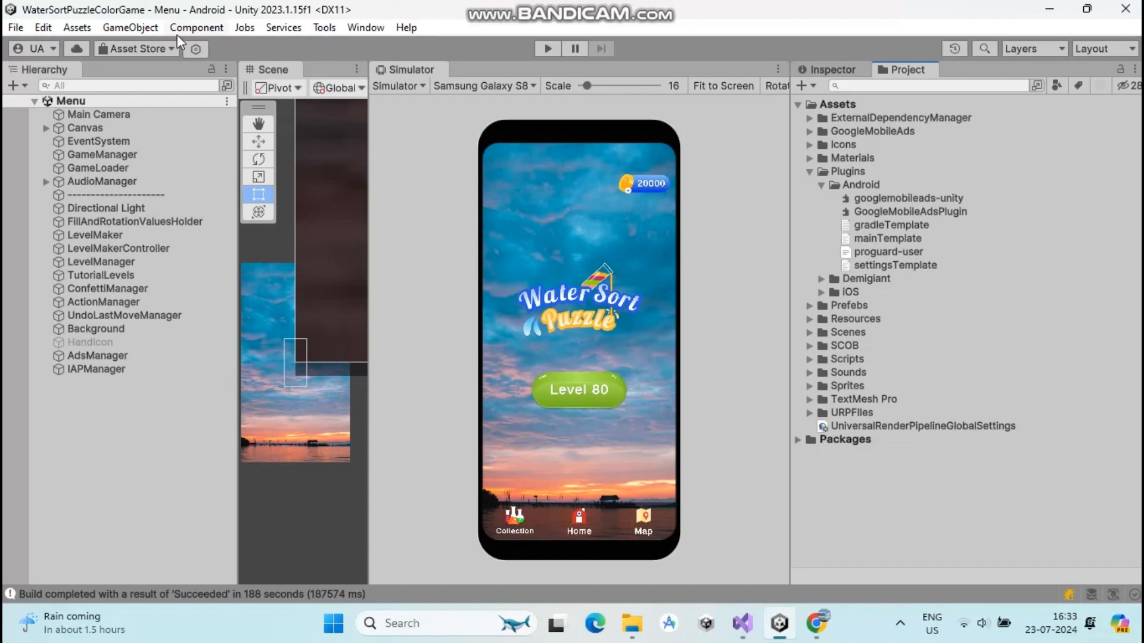
left_click(73, 27)
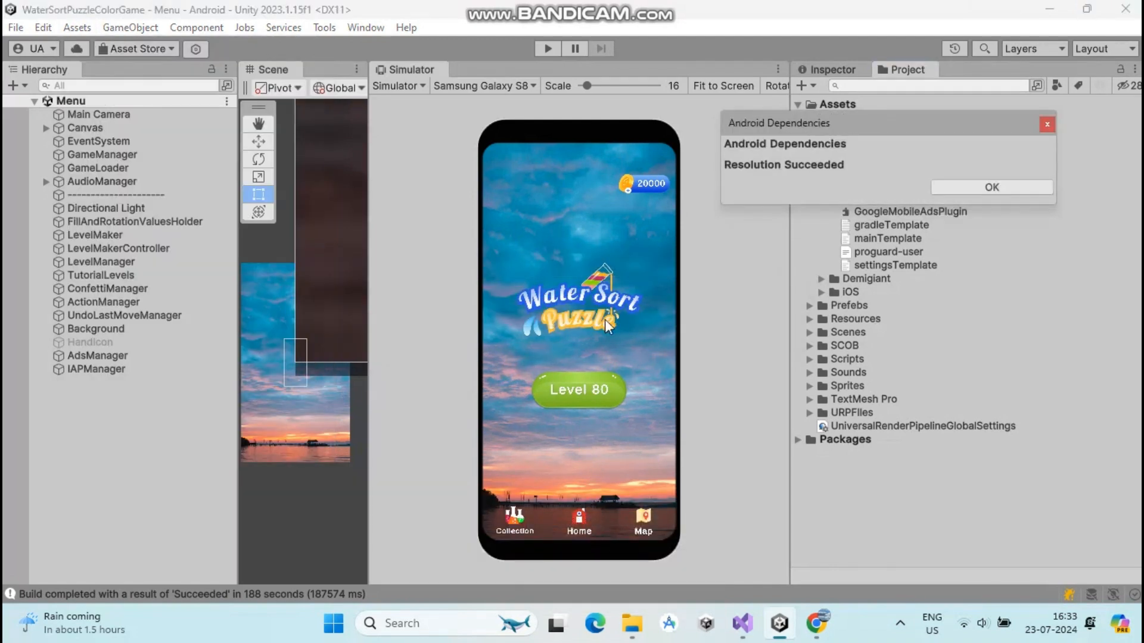
Step: Build the Android app as water.apk in PlayStoreApk, replacing the existing file
left_click(993, 186)
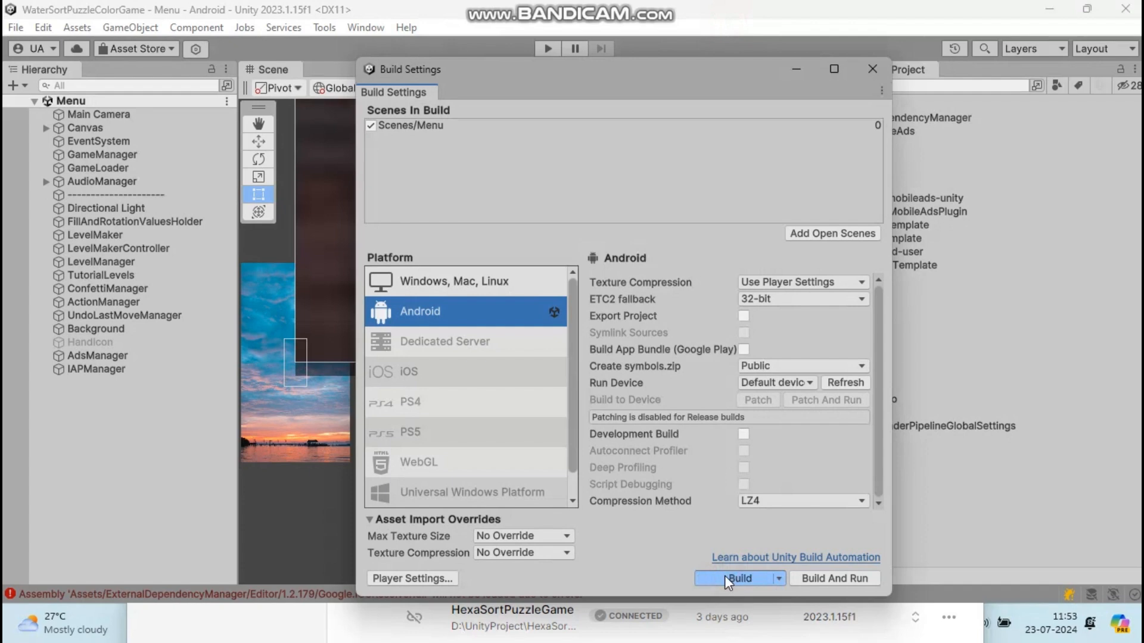
left_click(738, 579)
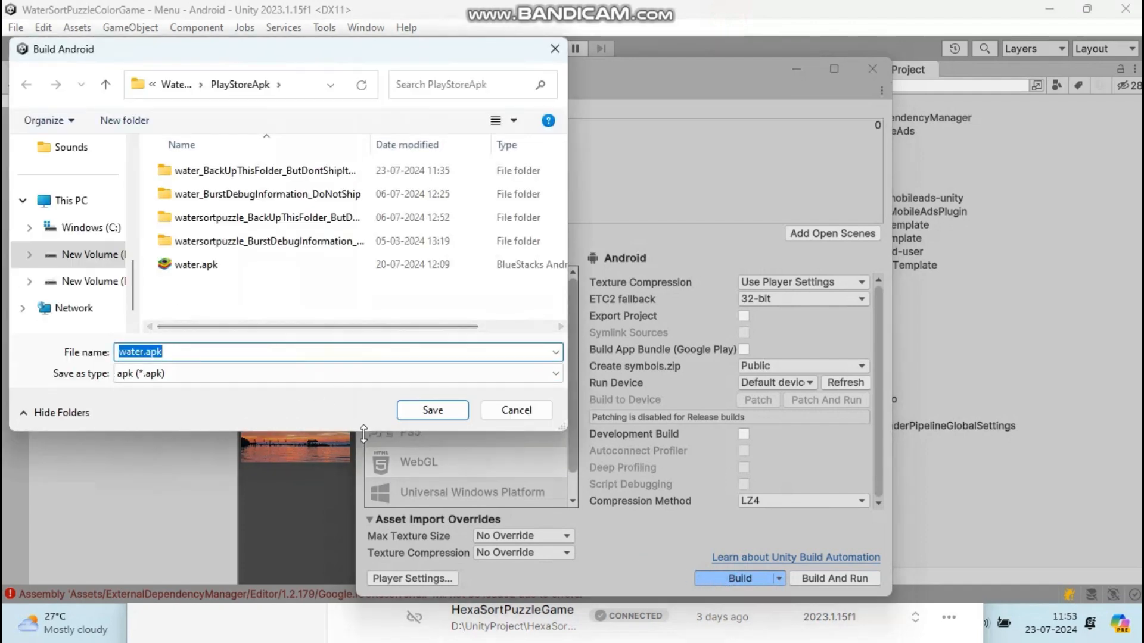
left_click(433, 410)
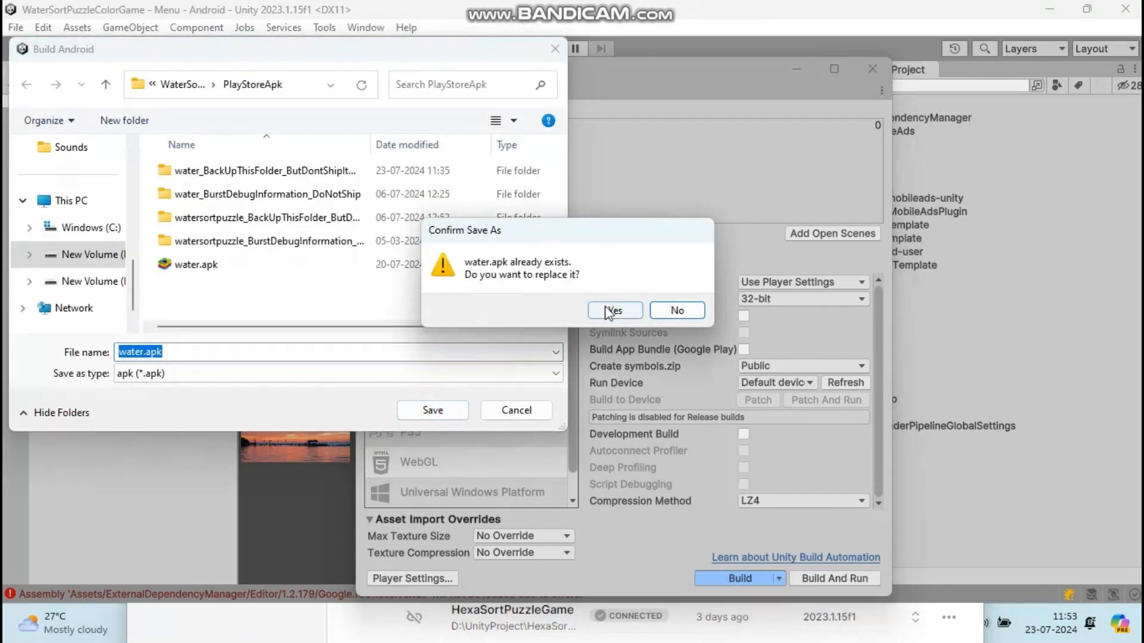
left_click(615, 310)
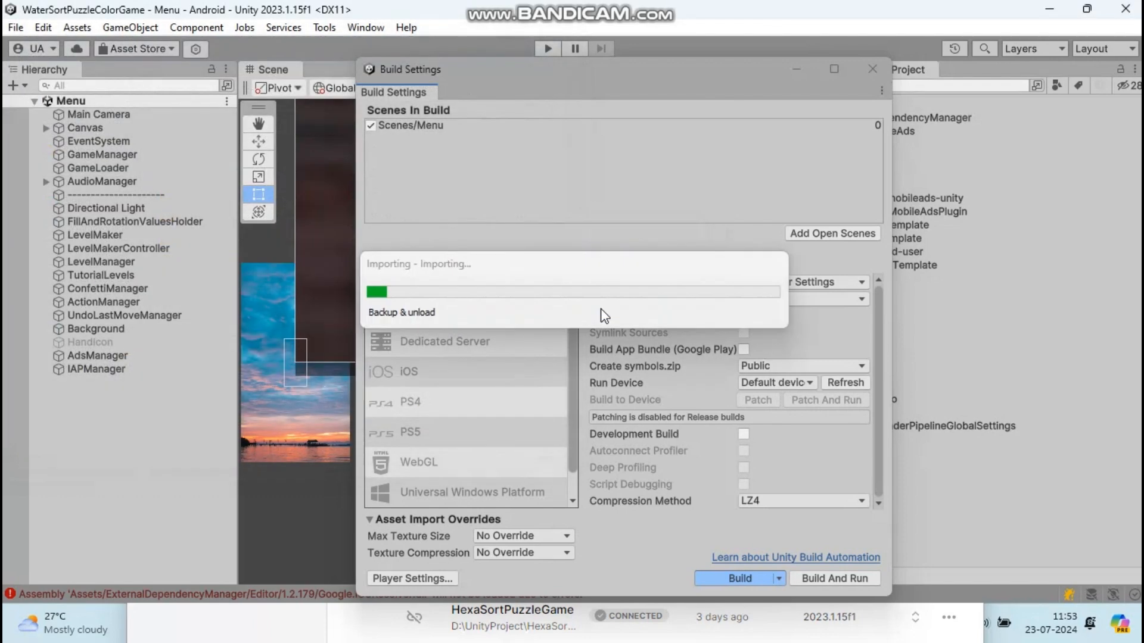